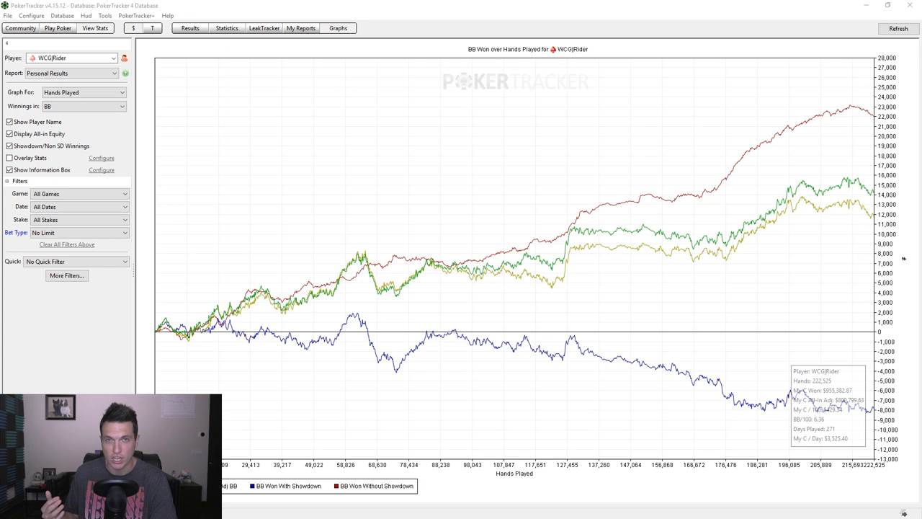
# Show WCGRider's Overview results report with winnings graph and monthly table
pyautogui.click(67, 275)
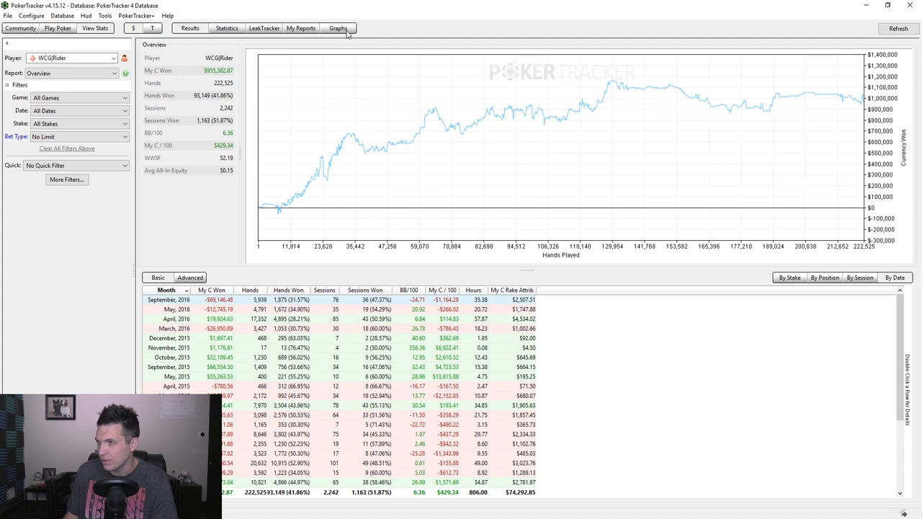
# Bring up the More Filters window to add a two-player hands filter
pyautogui.click(337, 29)
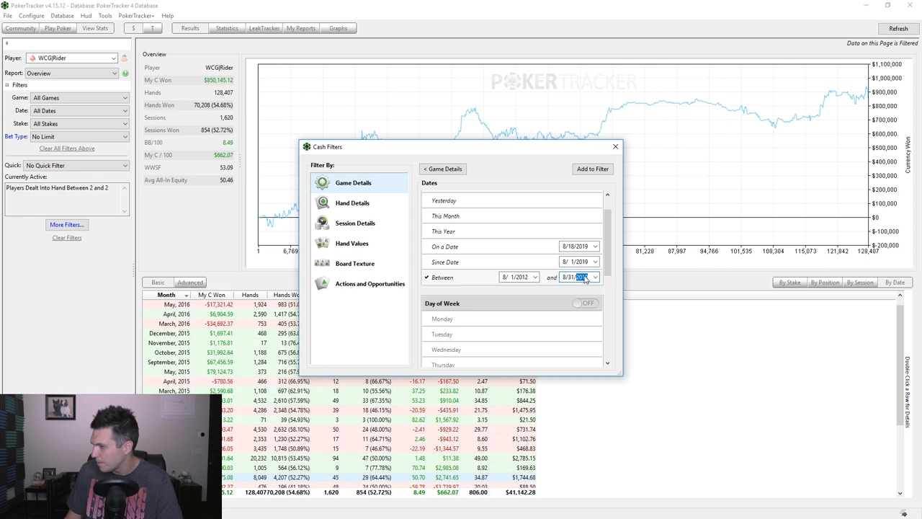
# Apply the heads-up and 8/1/2012–8/31/2013 date filters to the overview
pyautogui.click(592, 169)
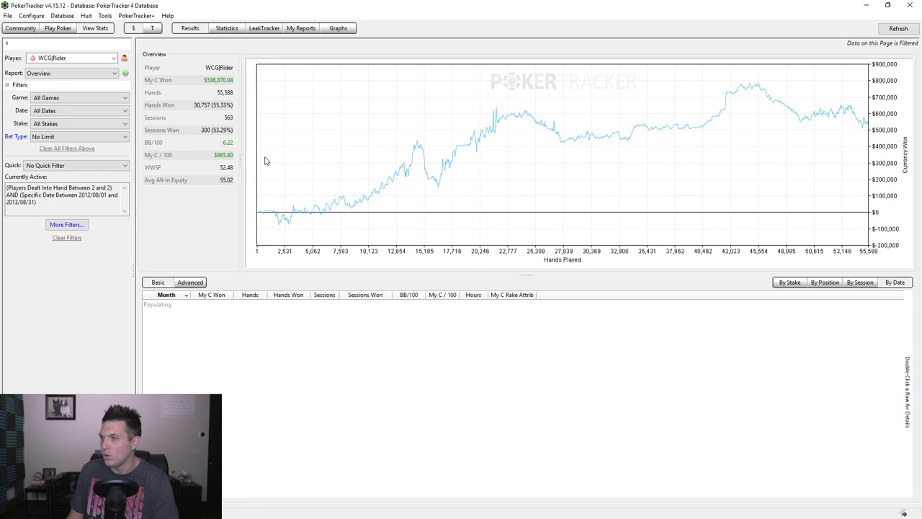
pyautogui.click(69, 72)
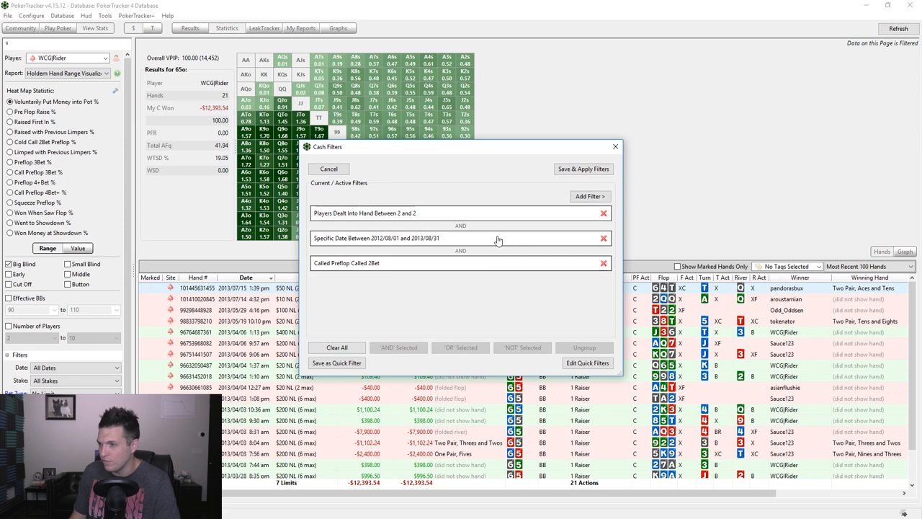
# Apply the Called Preflop 2Bet filter to the hand range visualizer heat map
pyautogui.click(582, 168)
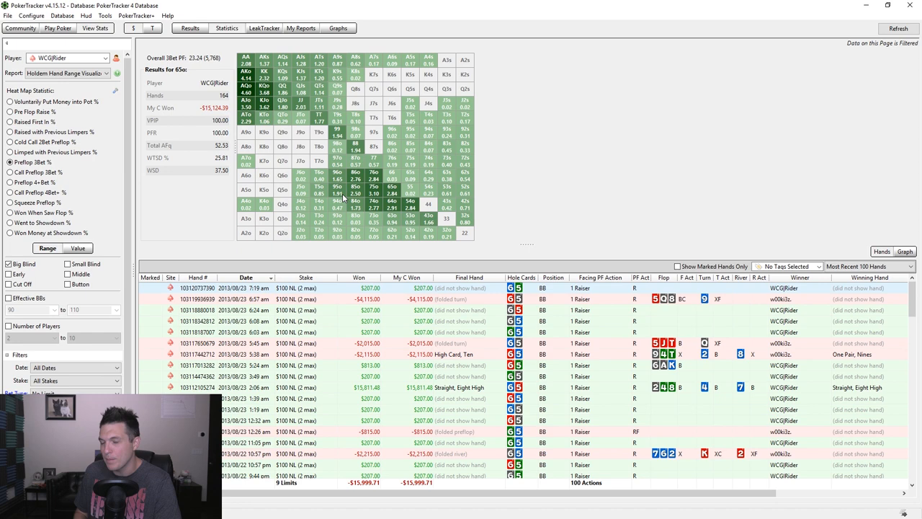
pyautogui.moveTo(508, 143)
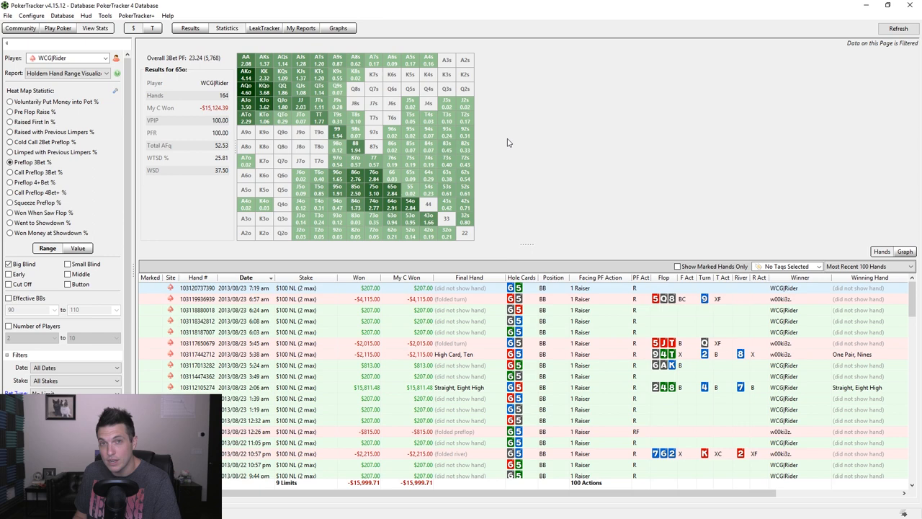
pyautogui.moveTo(454, 200)
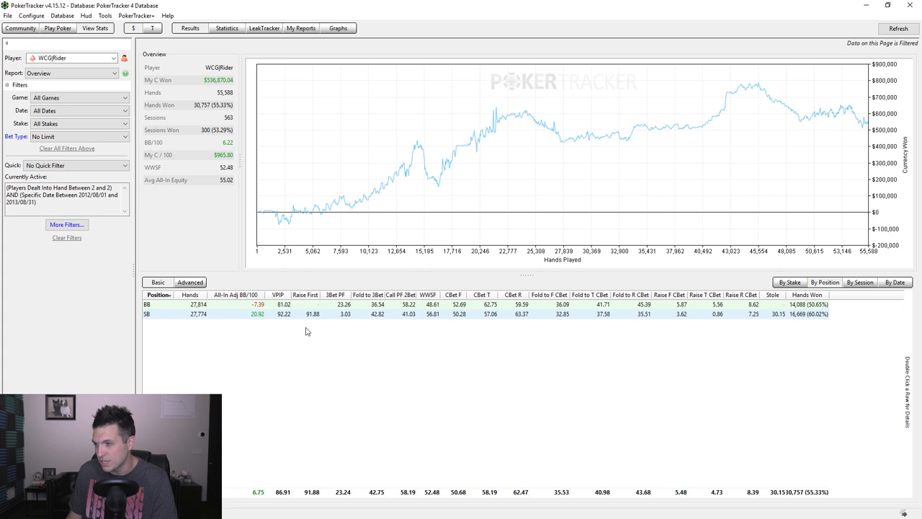
pyautogui.moveTo(271, 320)
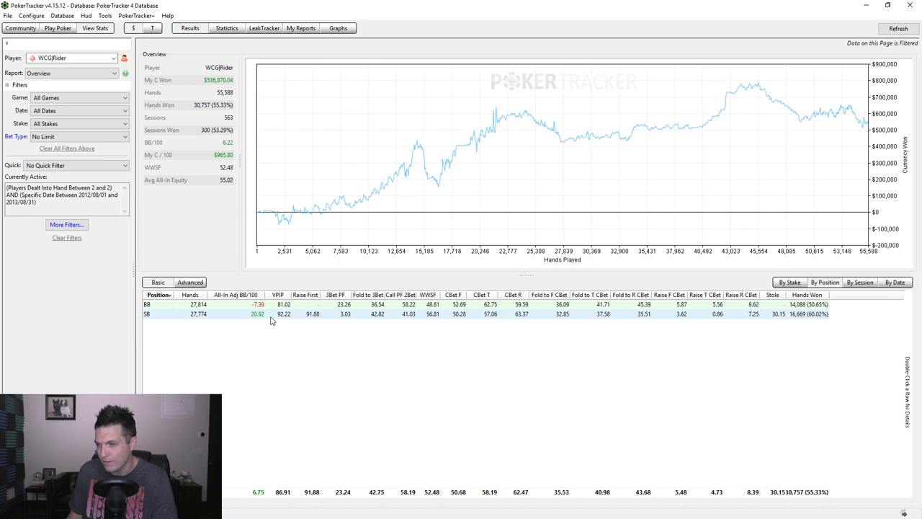
pyautogui.moveTo(611, 368)
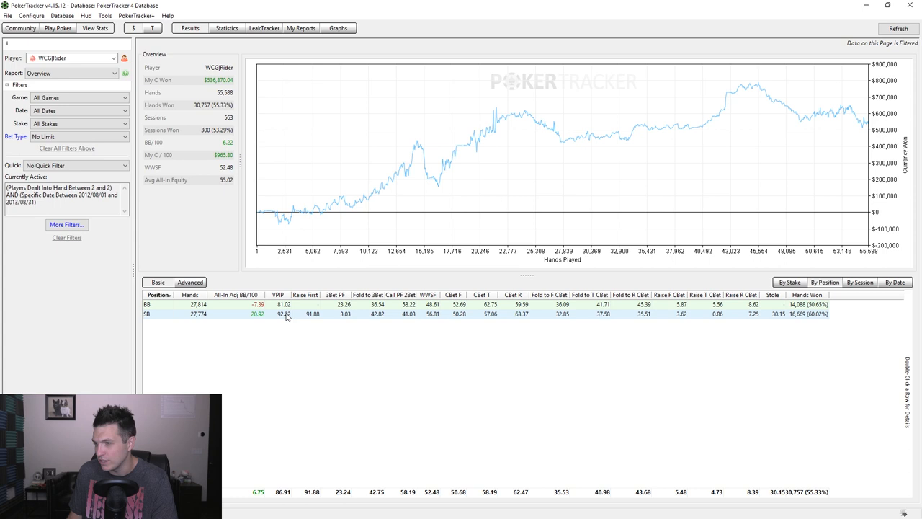
pyautogui.moveTo(381, 312)
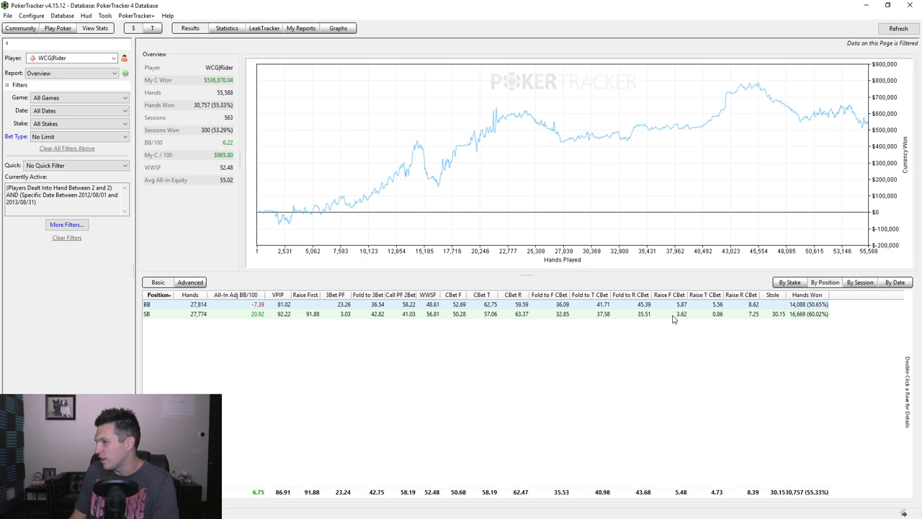
pyautogui.moveTo(565, 305)
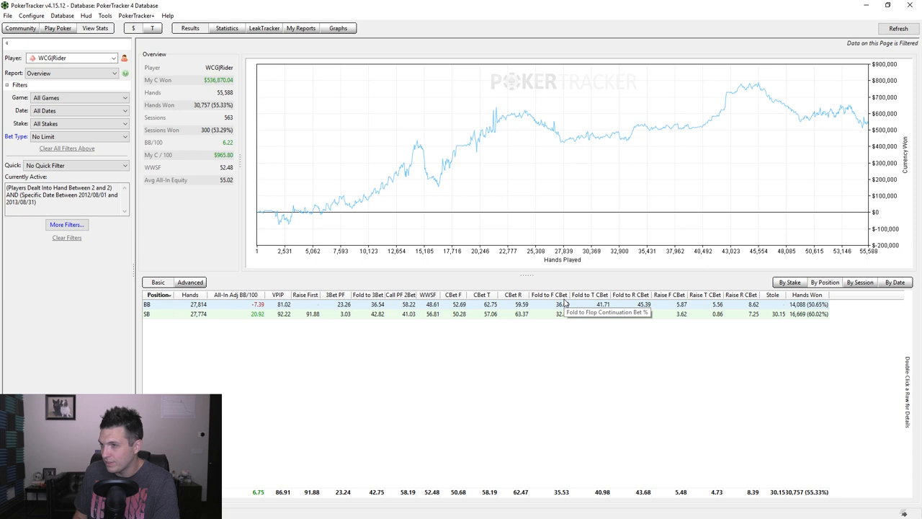
pyautogui.moveTo(643, 326)
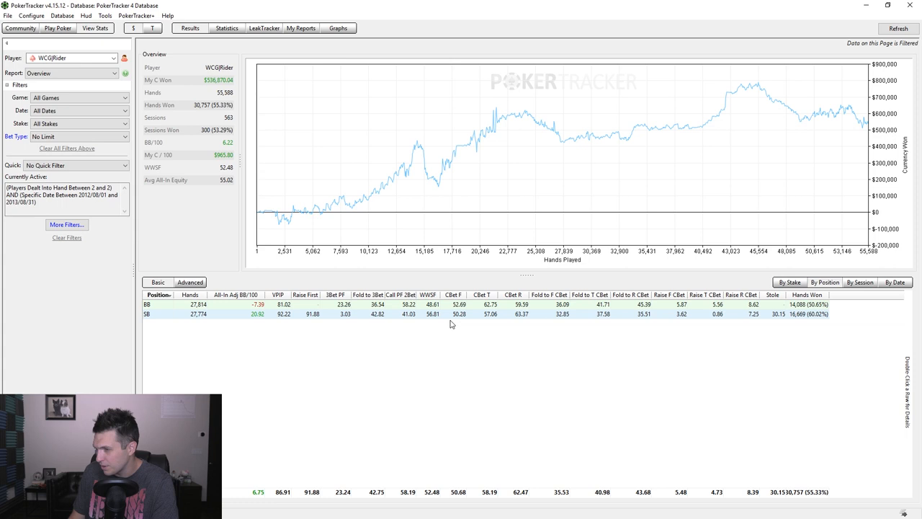
pyautogui.moveTo(395, 291)
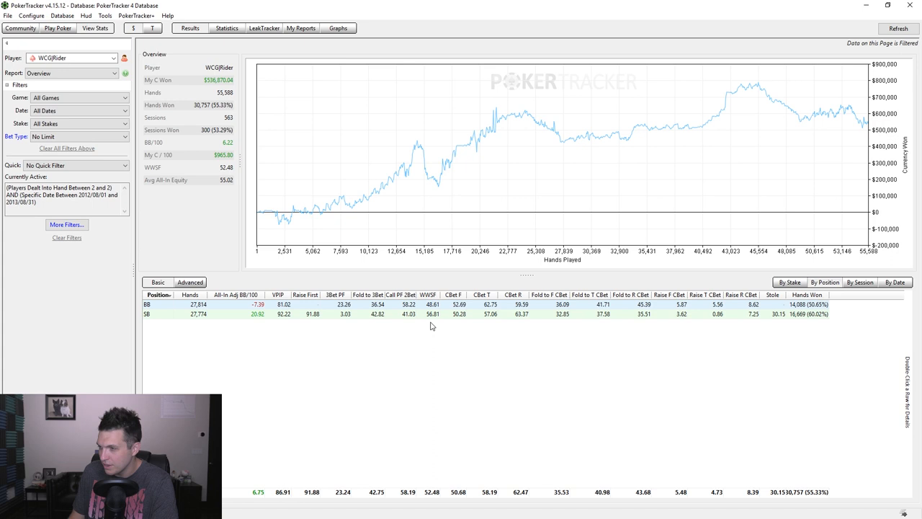
pyautogui.moveTo(562, 314)
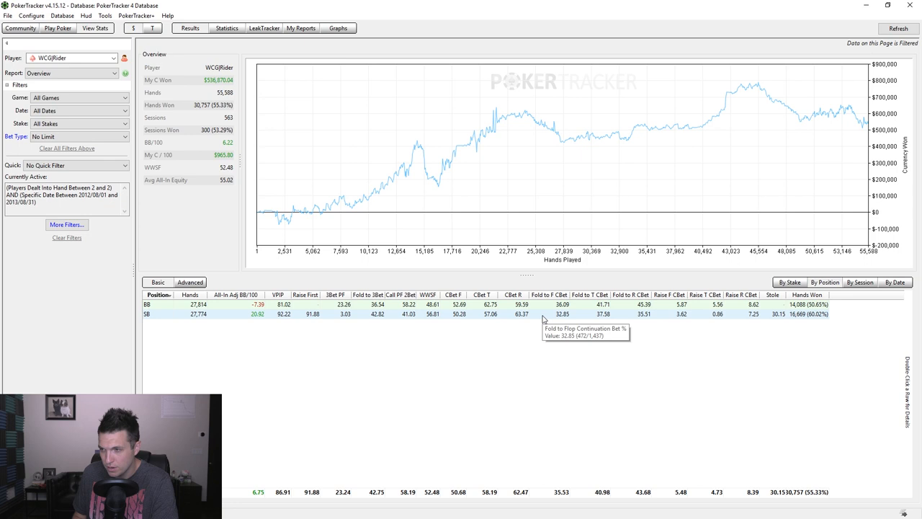
pyautogui.moveTo(432, 323)
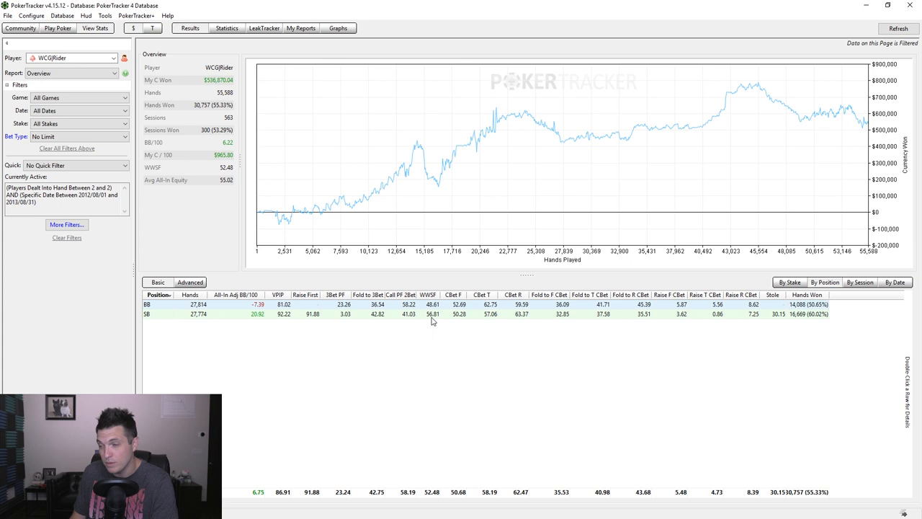
pyautogui.moveTo(418, 292)
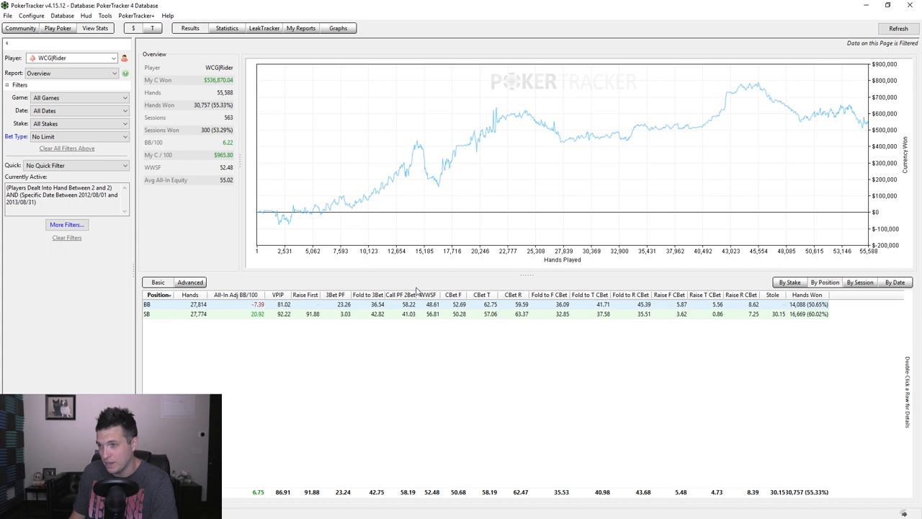
pyautogui.moveTo(330, 387)
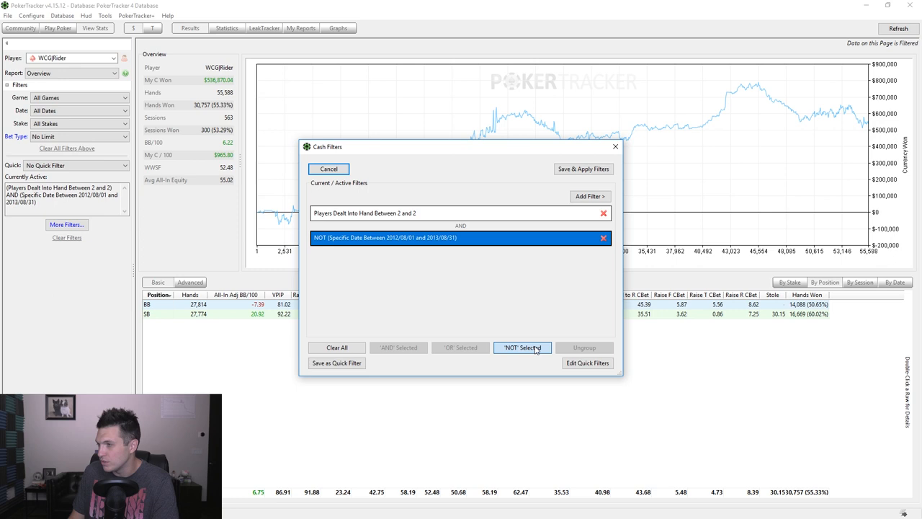
# Apply the edited date-excluding filters to the small-blind hands report
pyautogui.click(582, 169)
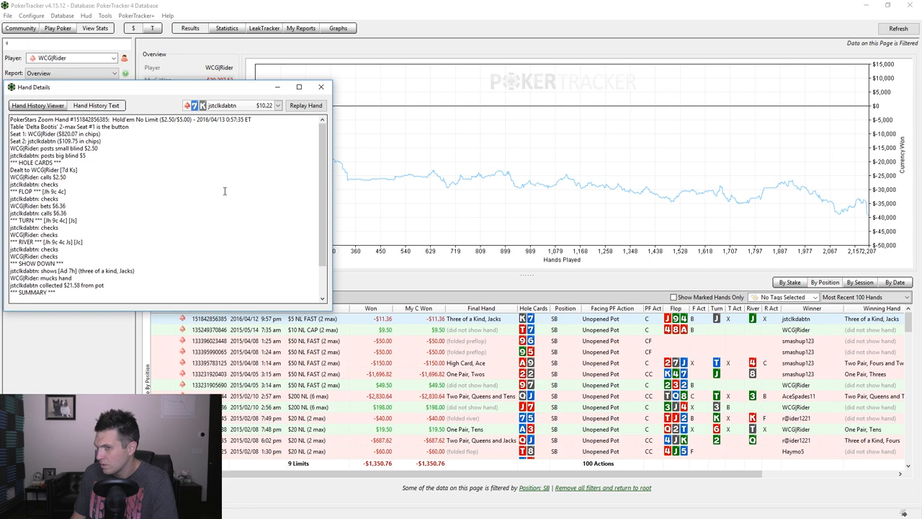
pyautogui.click(320, 87)
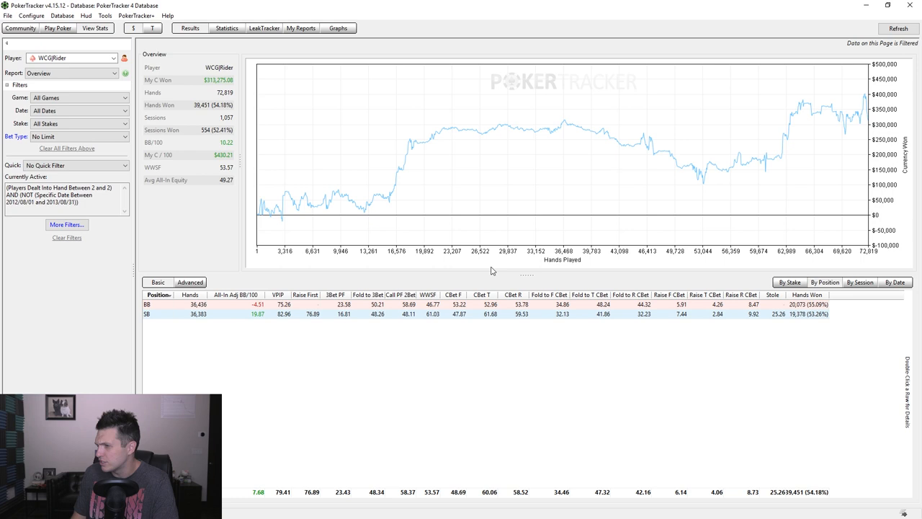
pyautogui.moveTo(320, 319)
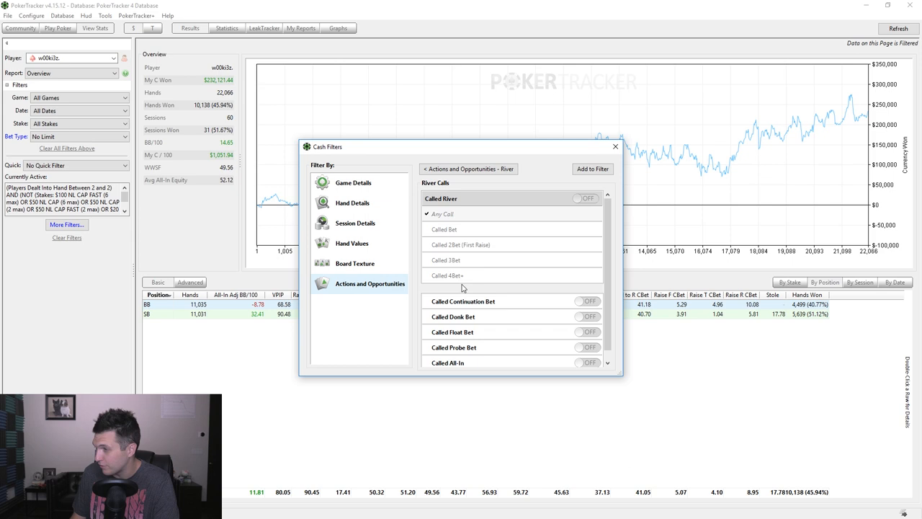
# Apply the Called River filter and list the opponent's small-blind hands
pyautogui.click(616, 147)
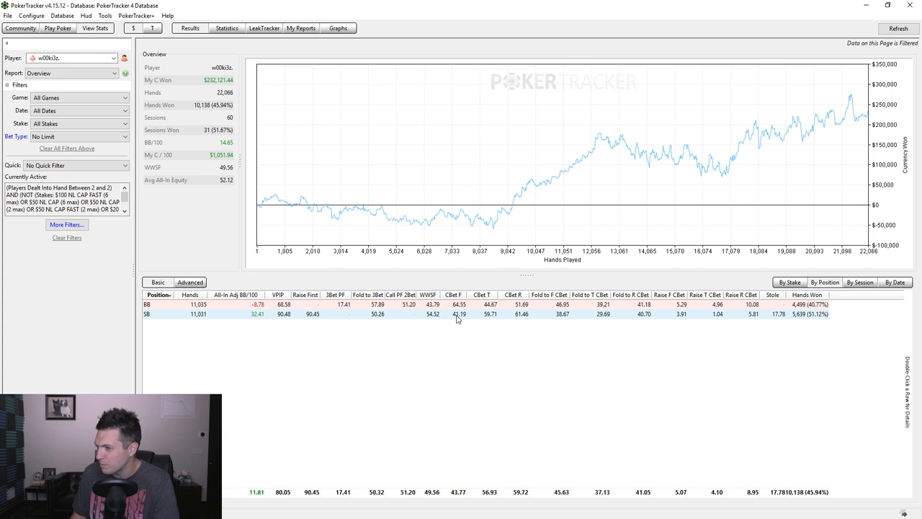
pyautogui.moveTo(646, 316)
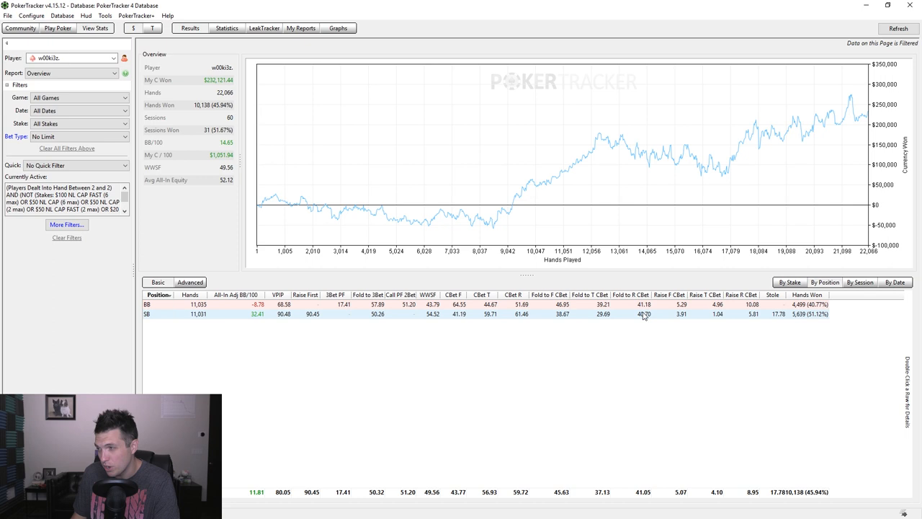
pyautogui.click(67, 225)
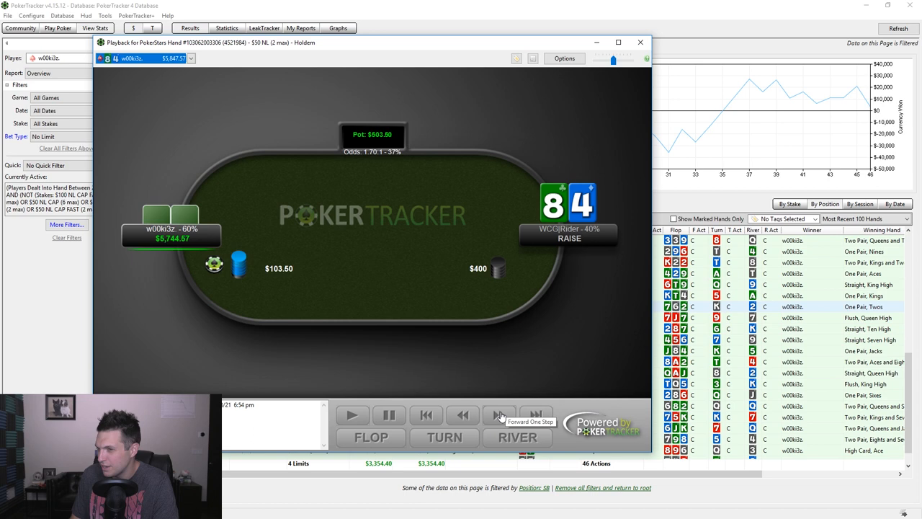
# Step the replayer forward through the streets until the river is dealt
pyautogui.click(499, 415)
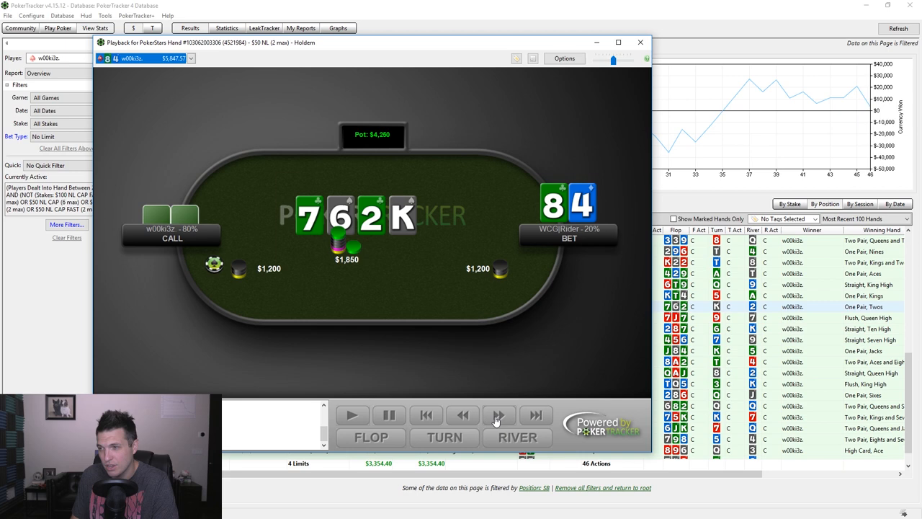
pyautogui.click(499, 415)
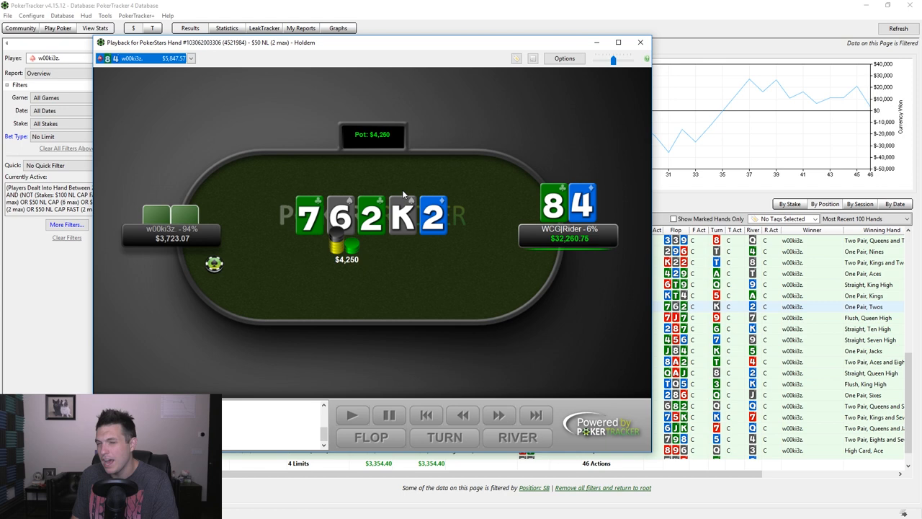
pyautogui.moveTo(274, 224)
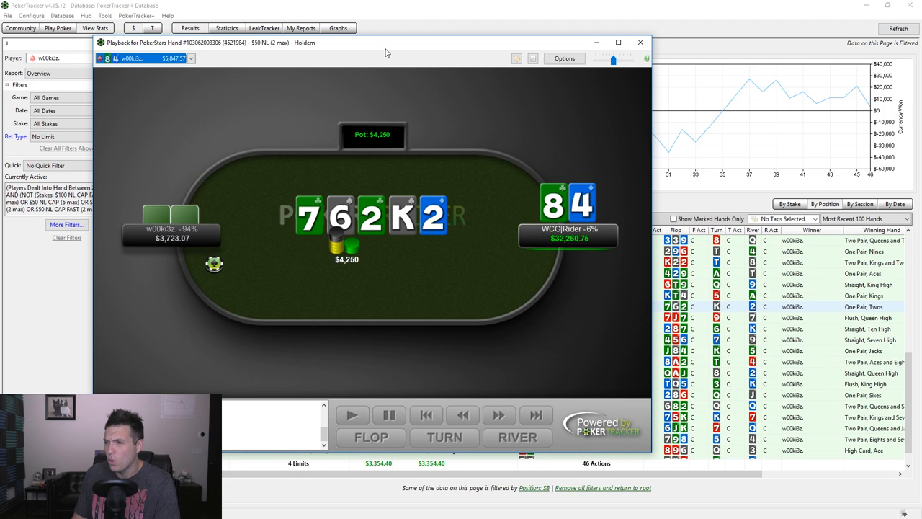
pyautogui.moveTo(369, 288)
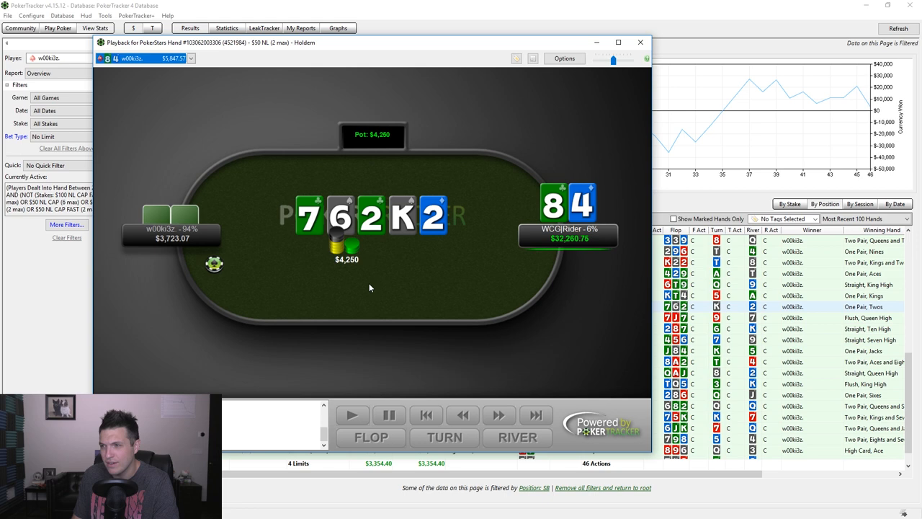
pyautogui.moveTo(517, 281)
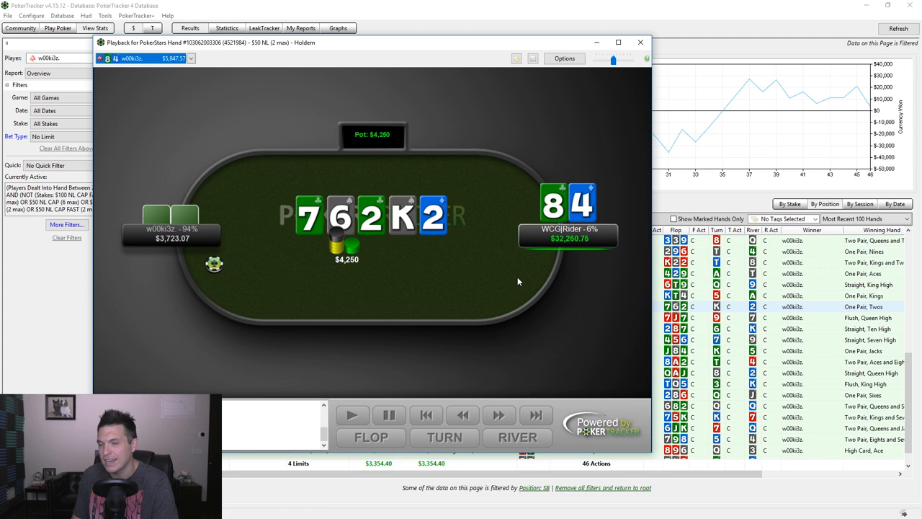
# Play the hand to showdown, revealing Q9 and the $11,696.14 pot
pyautogui.click(499, 415)
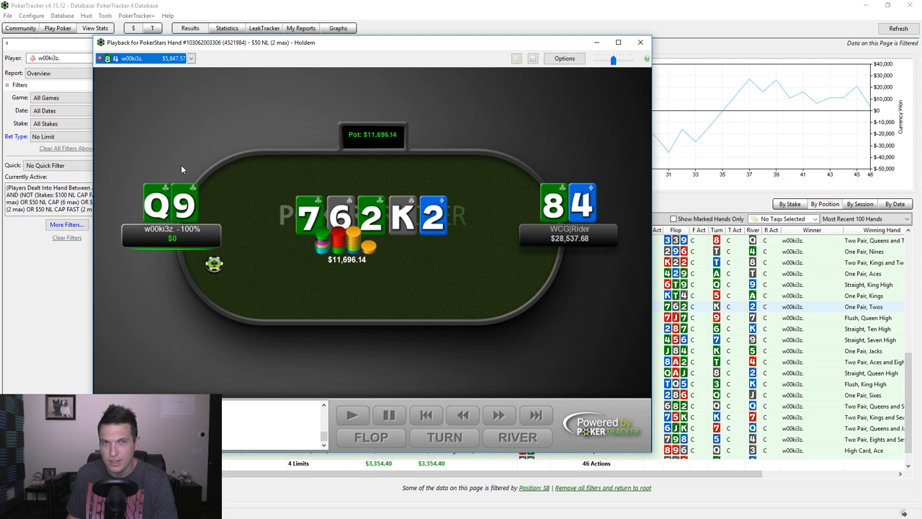
pyautogui.moveTo(474, 211)
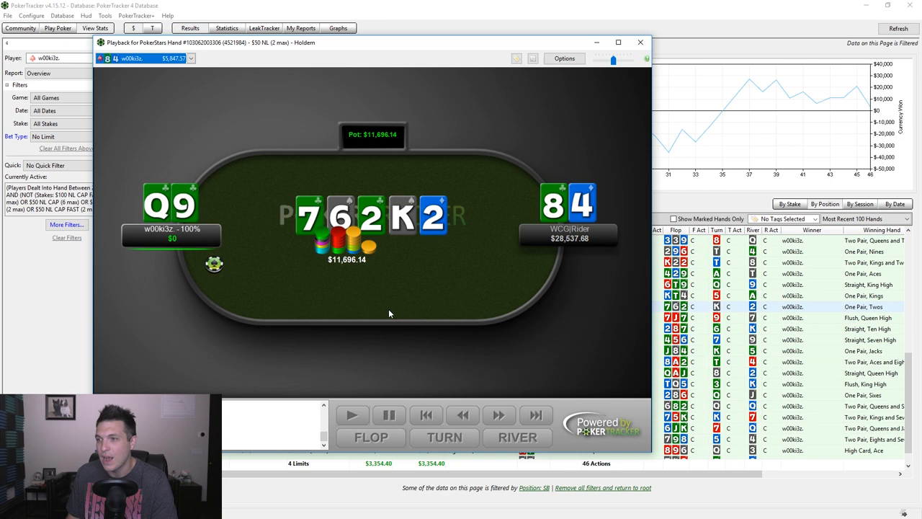
pyautogui.moveTo(232, 280)
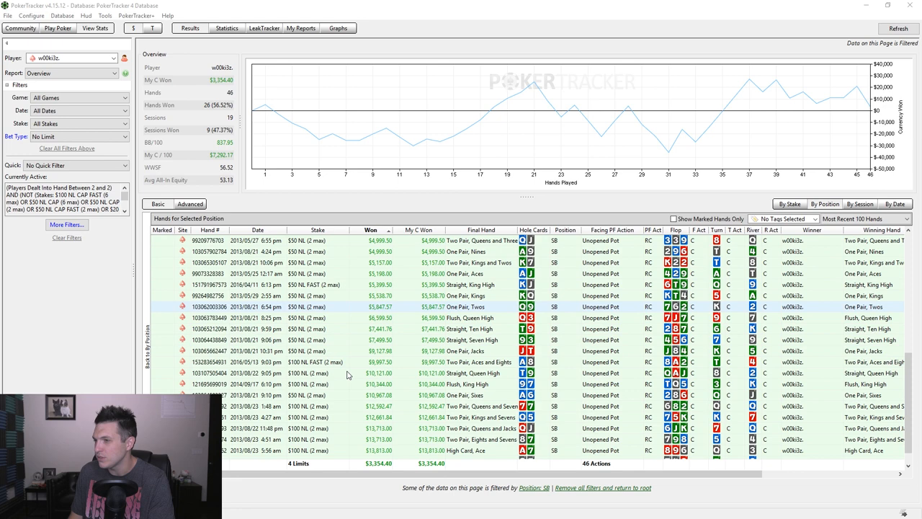
pyautogui.moveTo(346, 375)
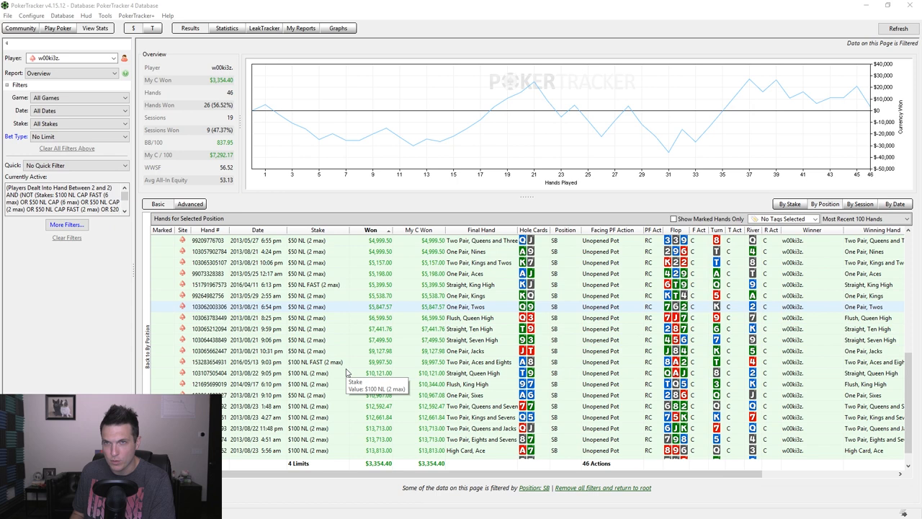
pyautogui.moveTo(346, 372)
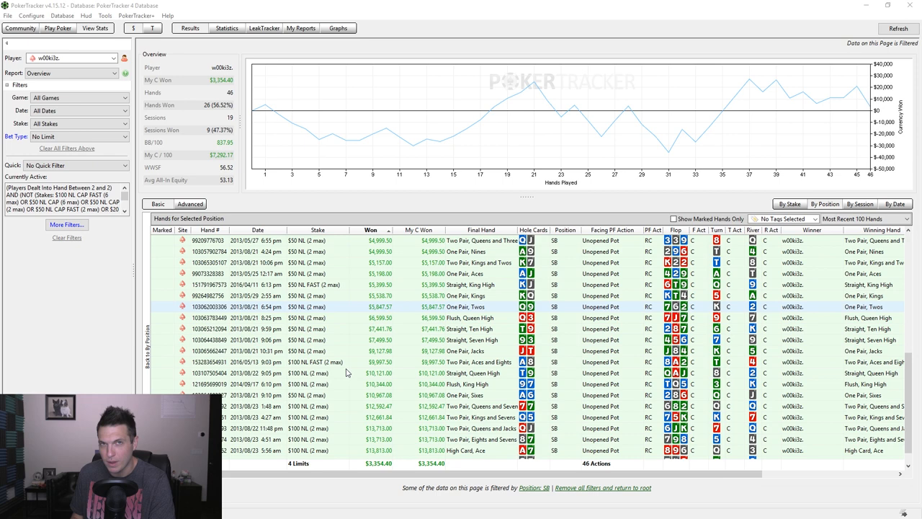
pyautogui.click(66, 224)
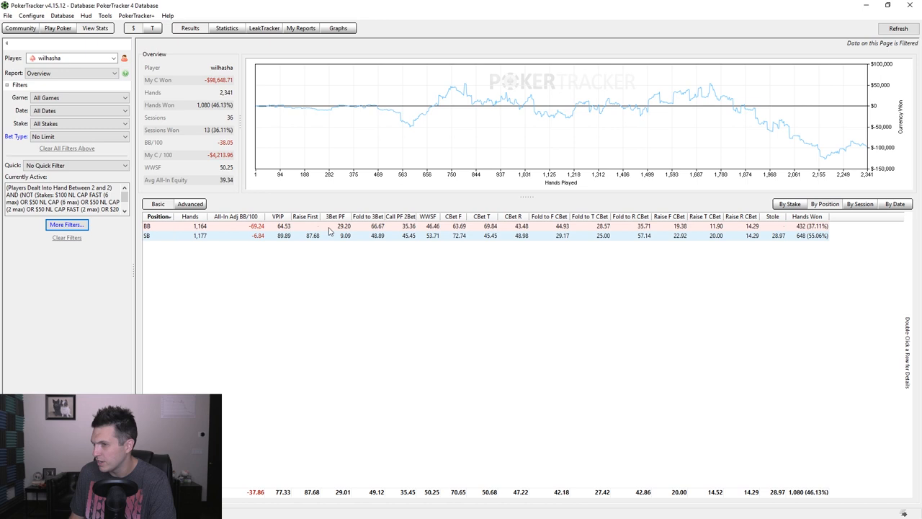
pyautogui.moveTo(190, 157)
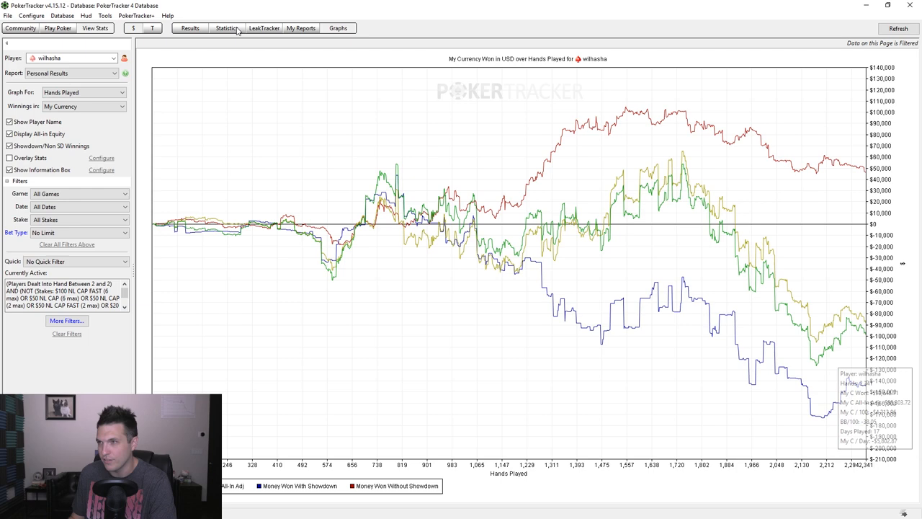
# Return from the results graph to wilhasha's By Position statistics
pyautogui.click(226, 29)
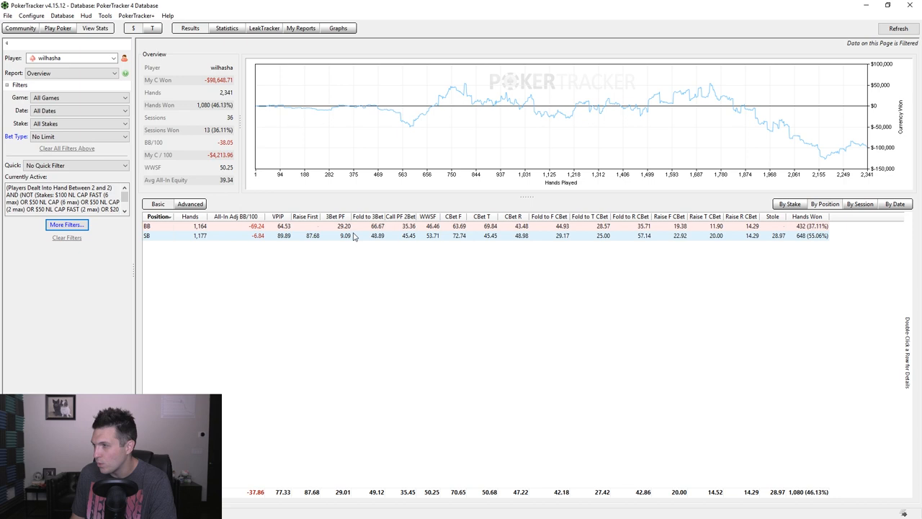
pyautogui.moveTo(346, 276)
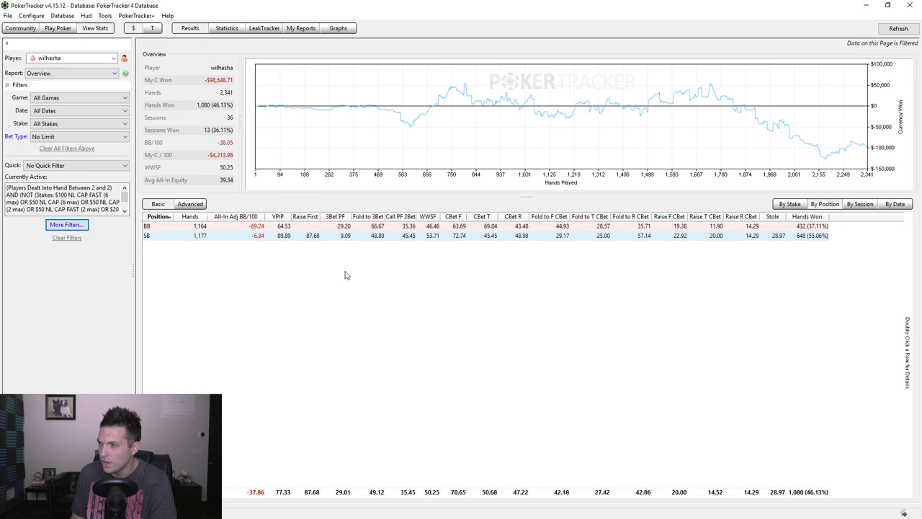
pyautogui.moveTo(268, 238)
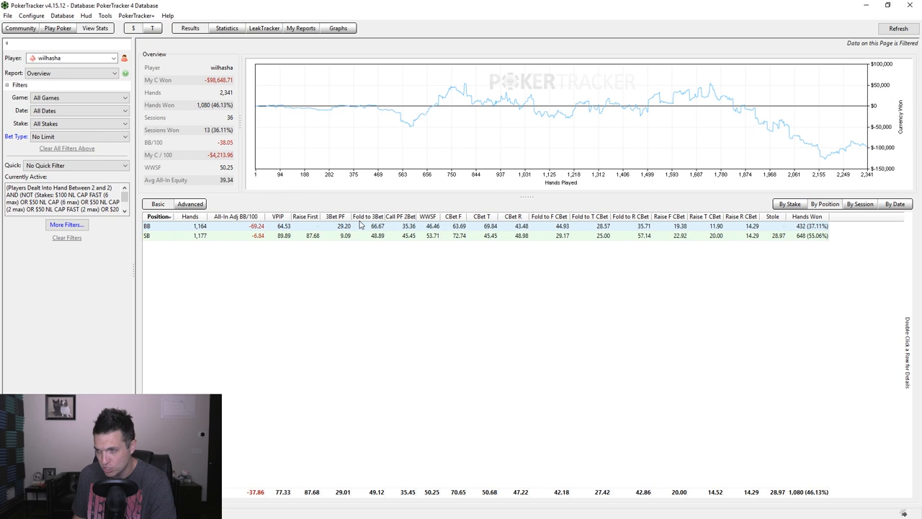
pyautogui.moveTo(323, 204)
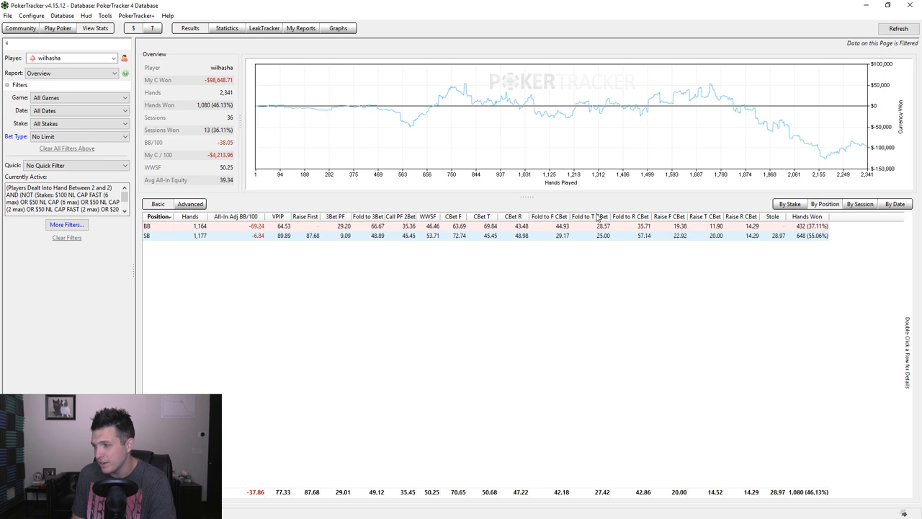
# Bring up the Cash Filters window for Actions and Opportunities choices
pyautogui.click(369, 282)
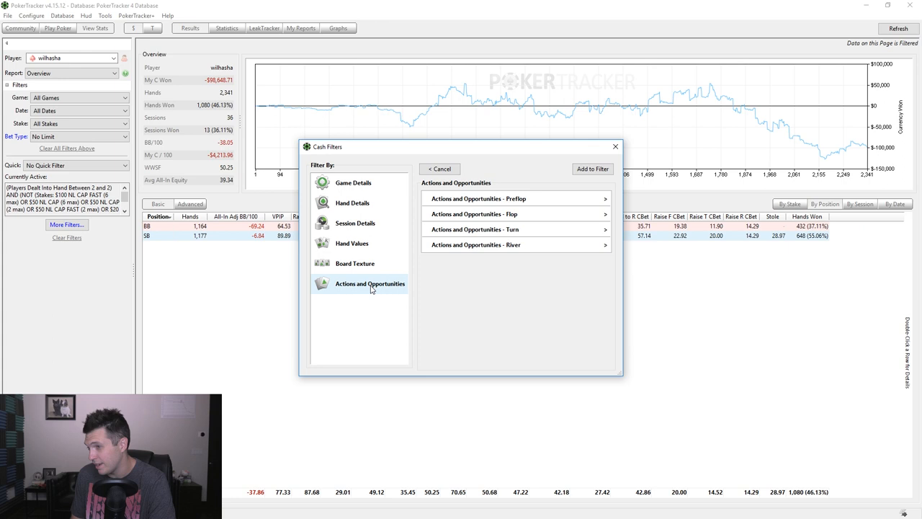
pyautogui.click(476, 245)
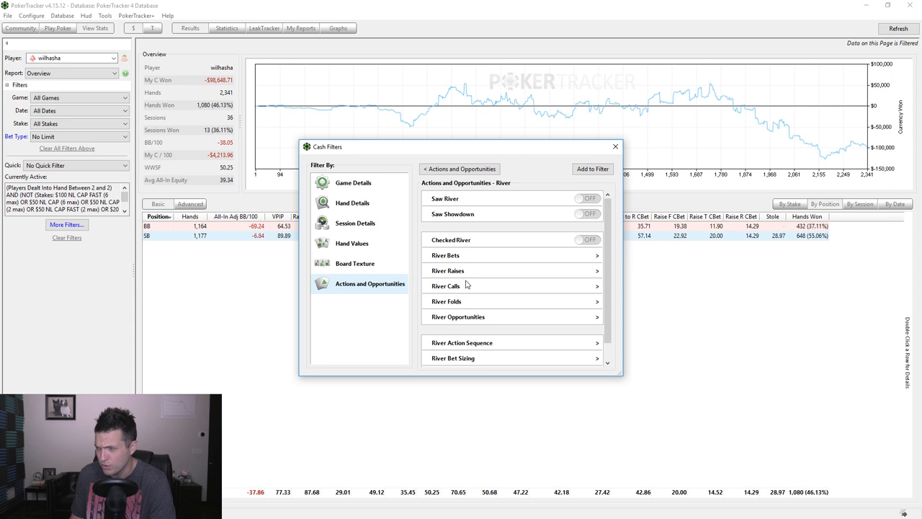
pyautogui.click(447, 301)
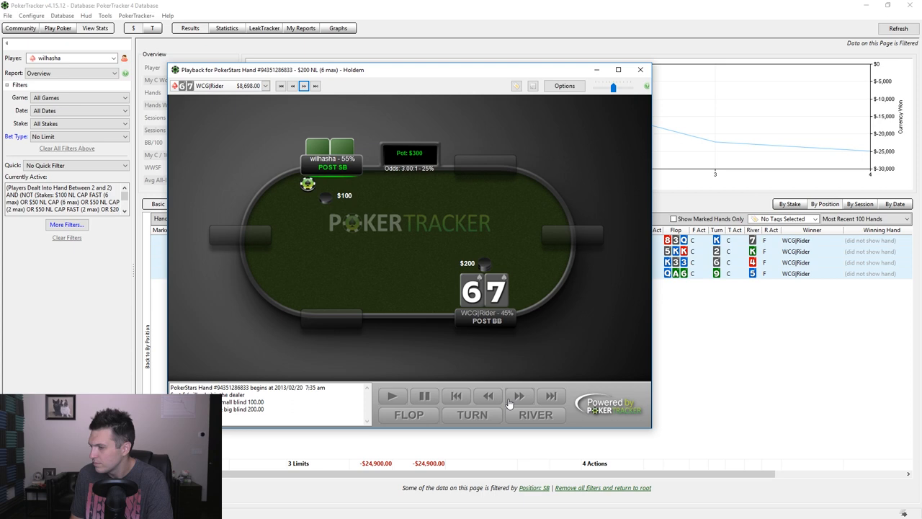
# Step two matching $200/$400 hands forward through the replayer with Forward One Step
pyautogui.click(519, 395)
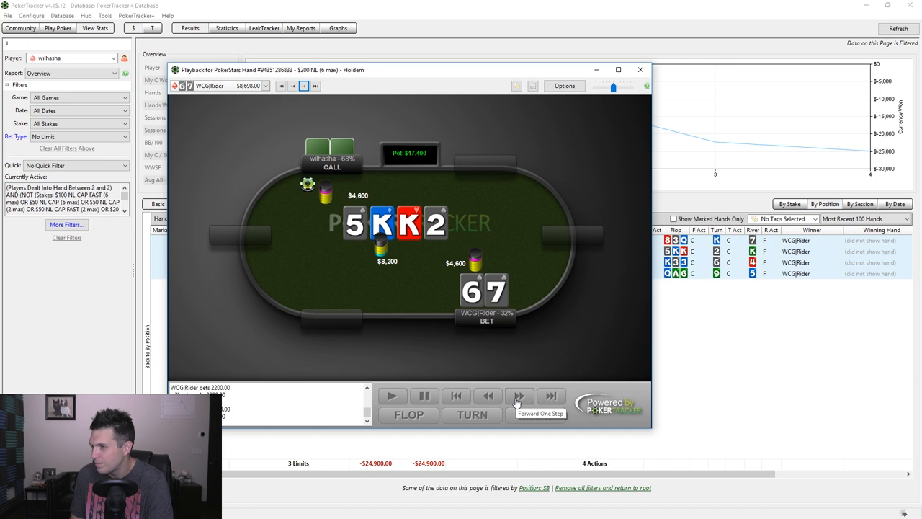
pyautogui.click(518, 395)
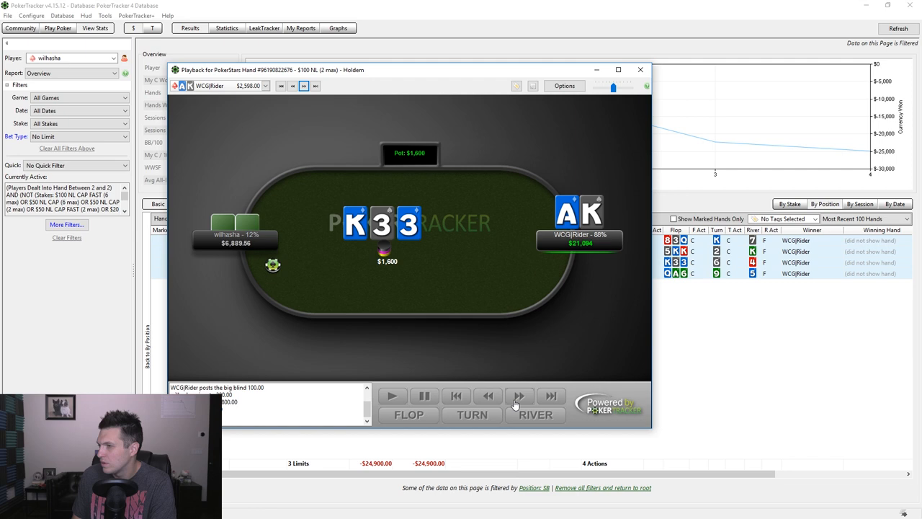
pyautogui.click(519, 395)
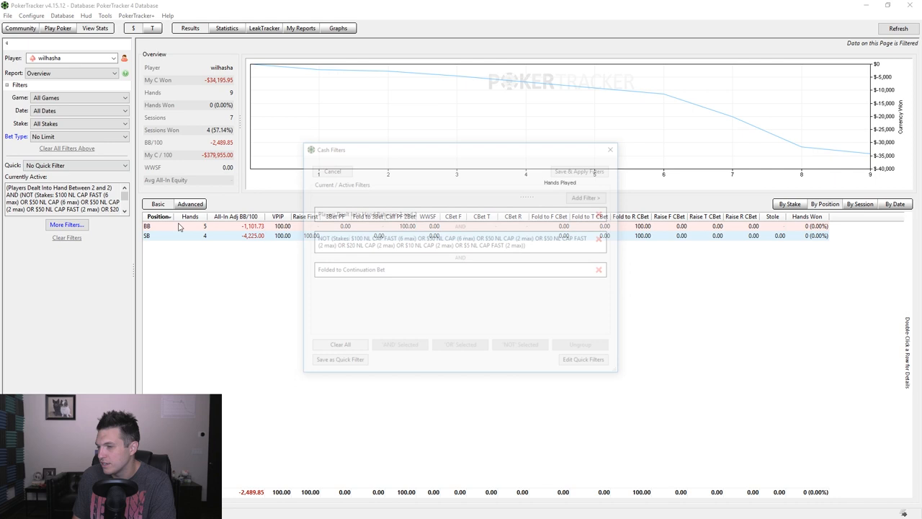
# Switch the Player dropdown back to WCGRider to show all 108,603 hands by position
pyautogui.click(579, 172)
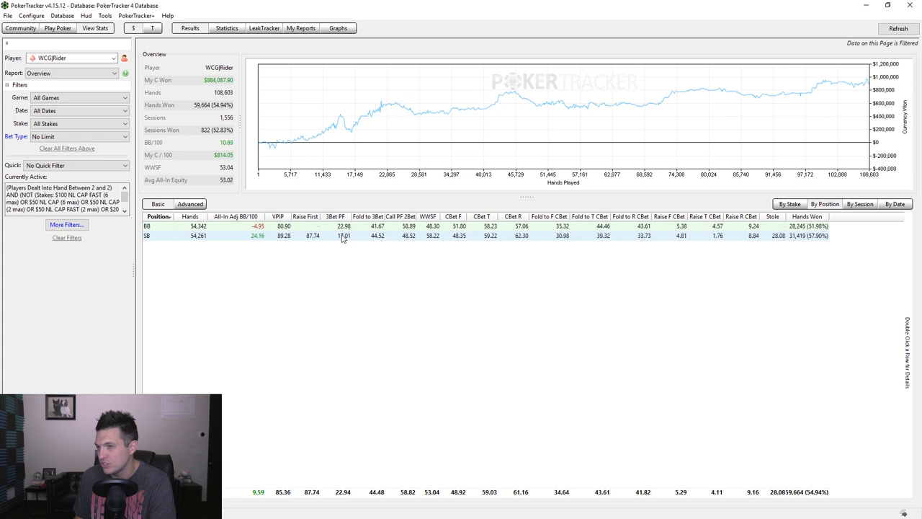
pyautogui.moveTo(343, 236)
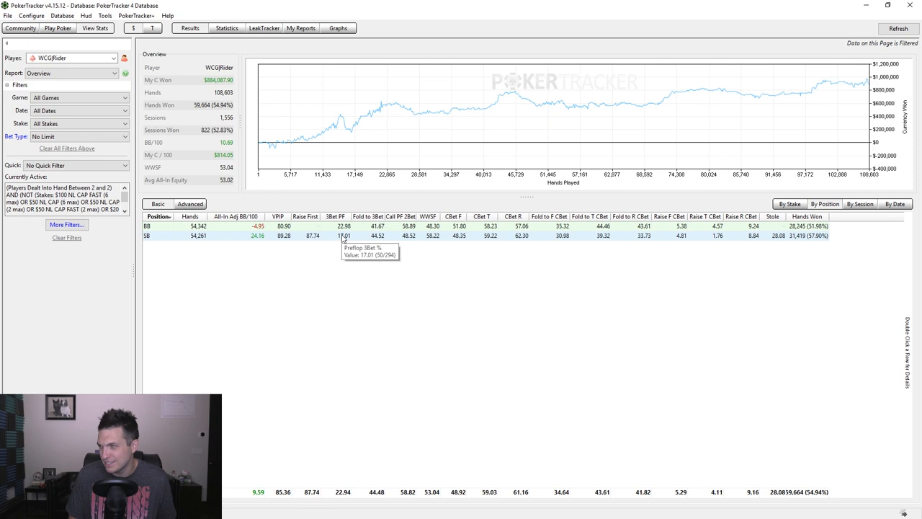